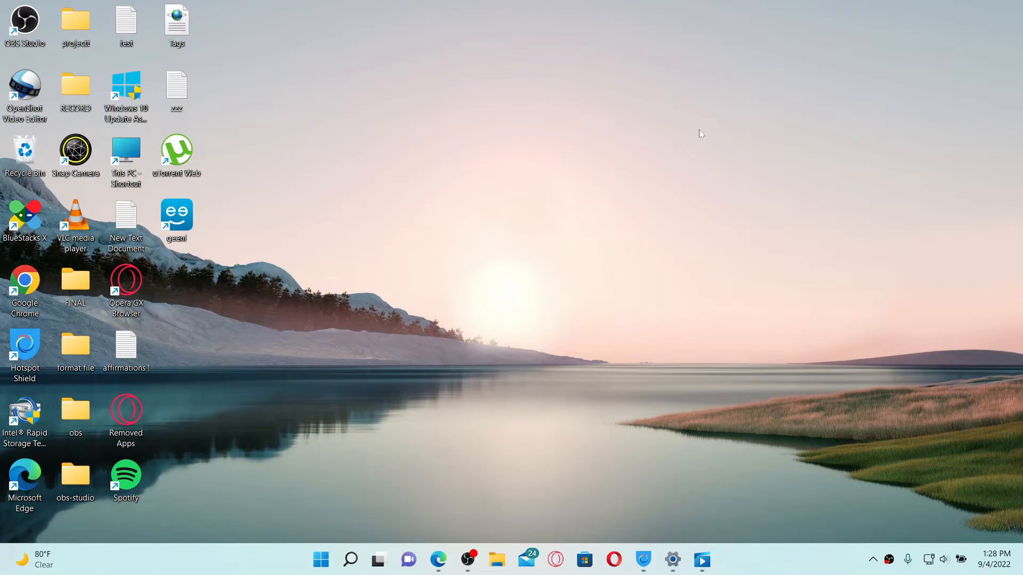
mouse_move(418, 526)
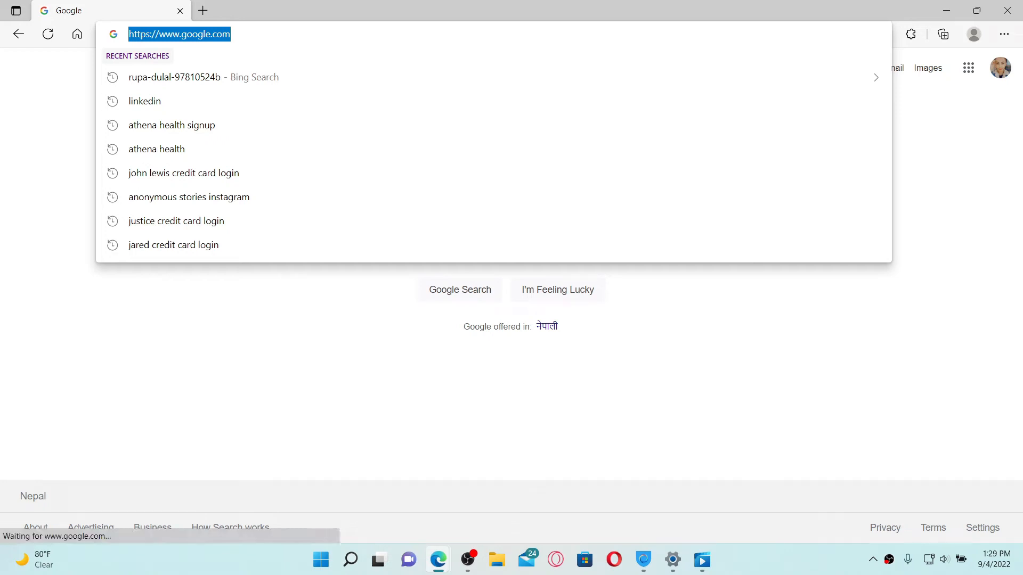
Navigate to linkedin.com from the address bar to reach the signed-in home feed.
text(www.primevideo.com)
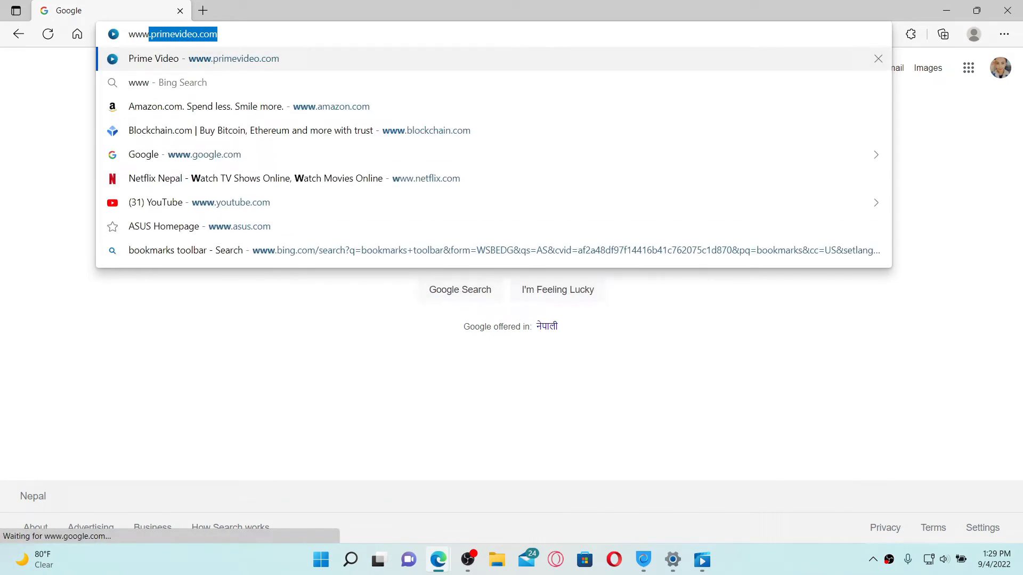
text(www.linkedin)
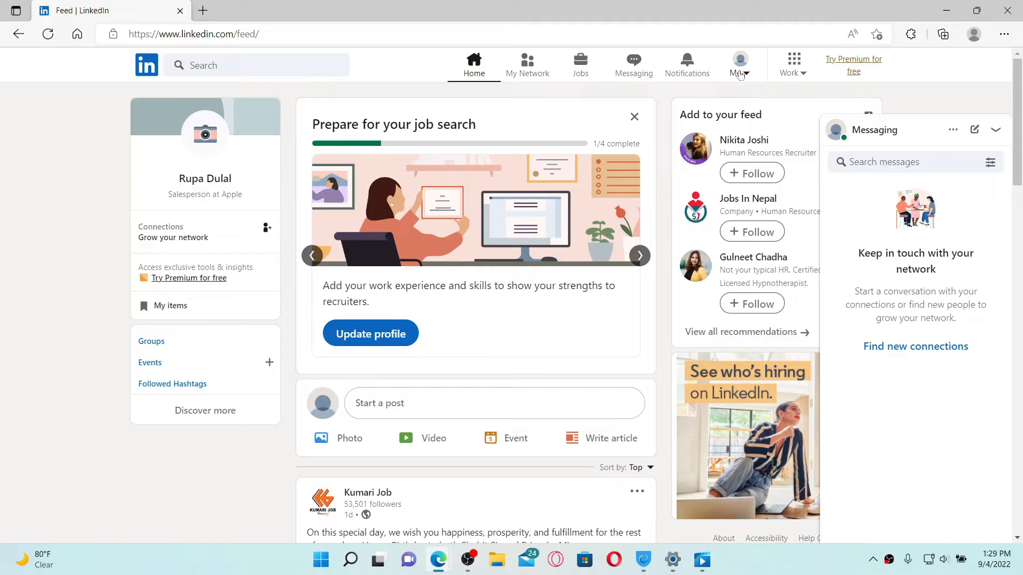
Go to your own profile page via the Me menu's View Profile option.
click(740, 64)
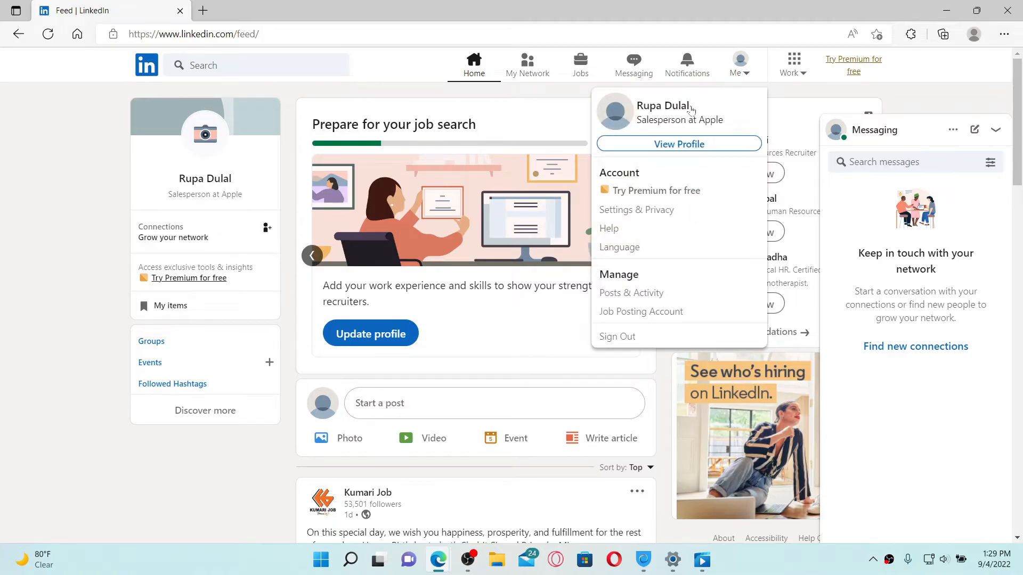
click(679, 144)
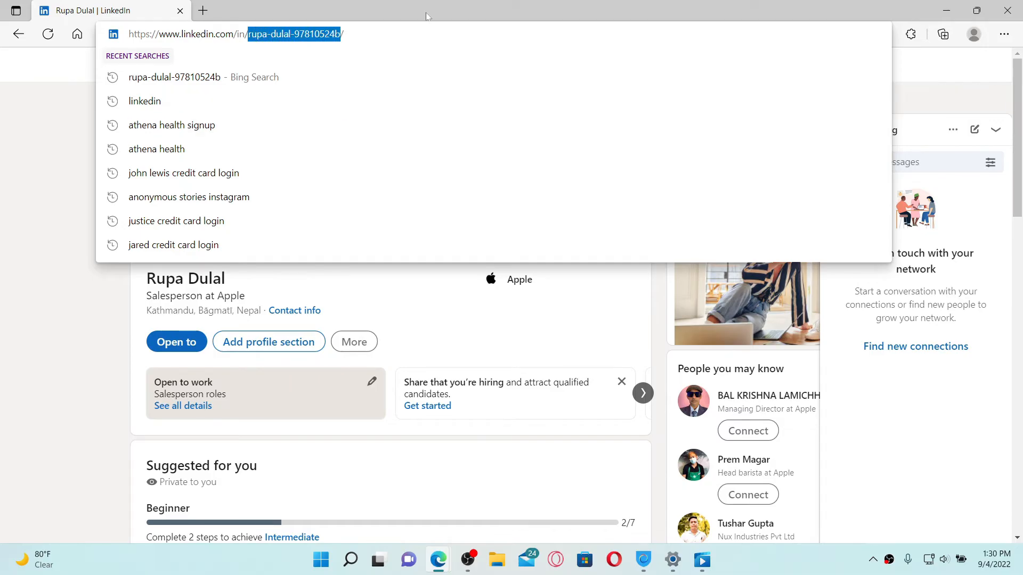
mouse_move(273, 26)
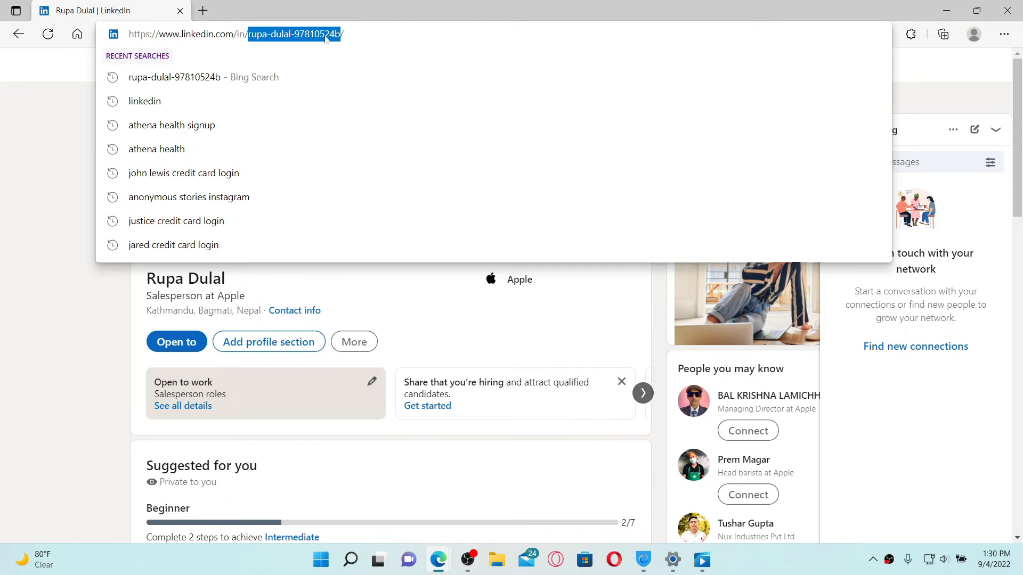
Open a fresh blank browser tab next to the profile tab.
click(206, 9)
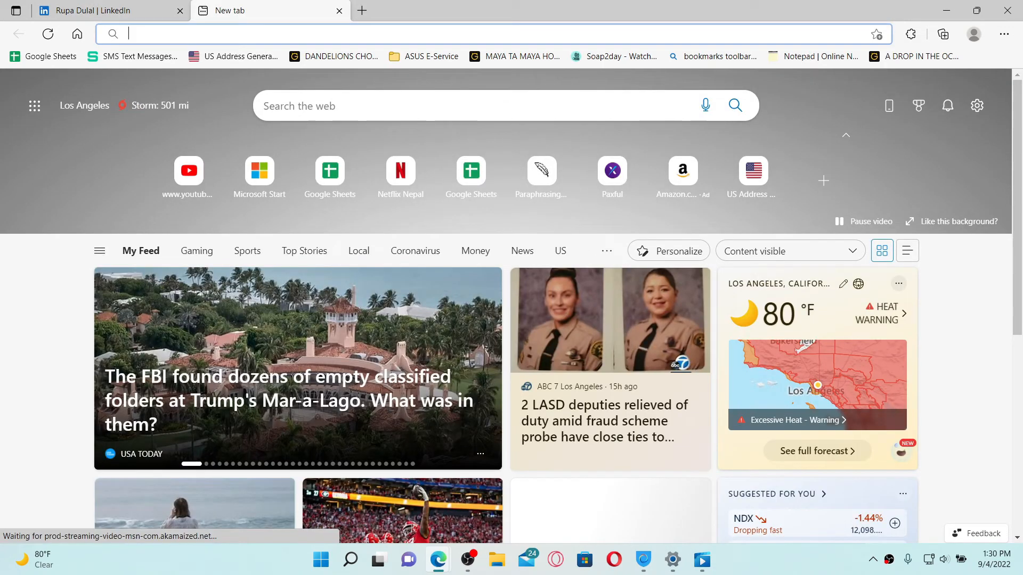
text(rupa-dulal-97810524b)
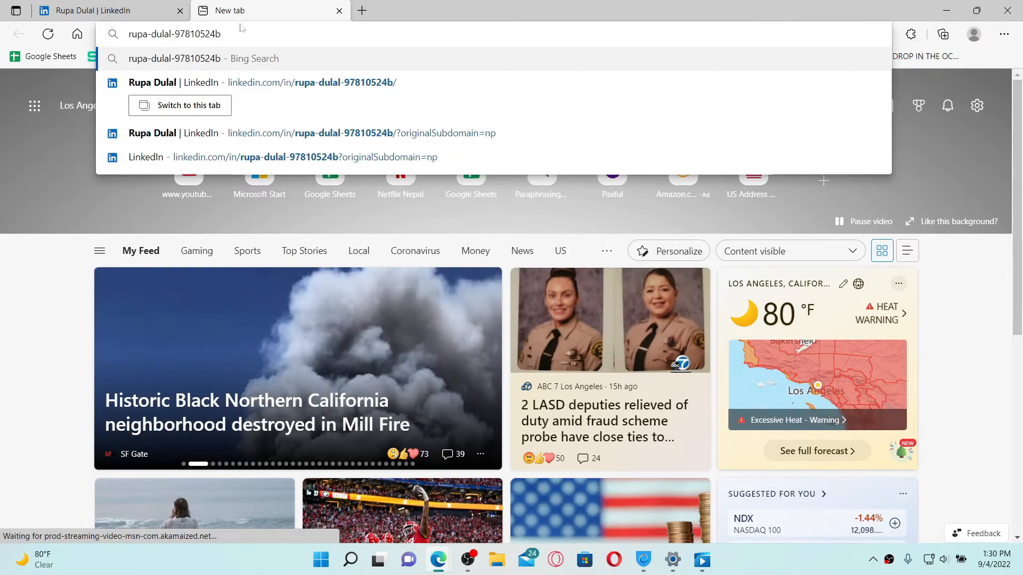
key(Enter)
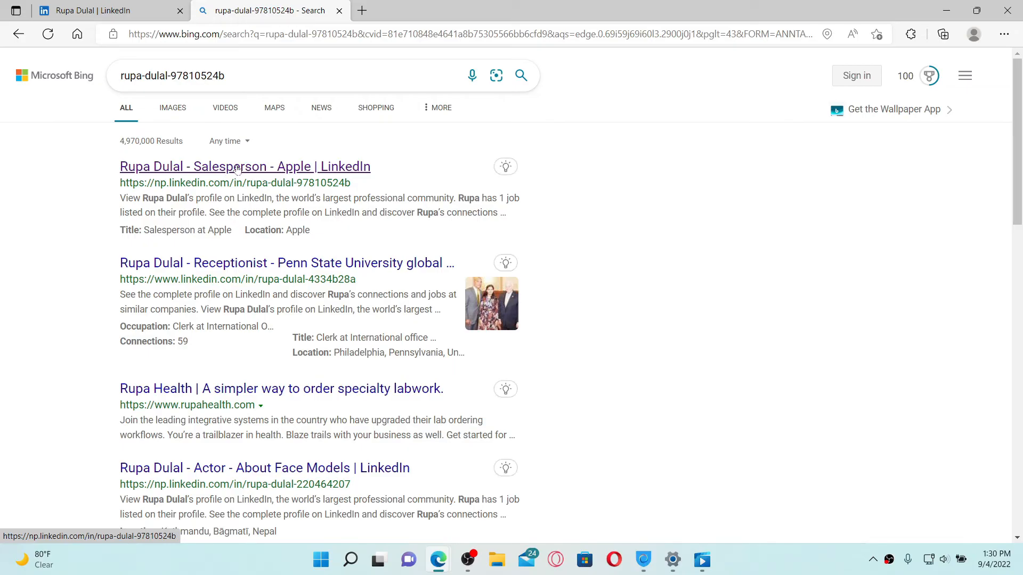
Open the first Bing result to load the matching LinkedIn profile in its own tab.
click(244, 166)
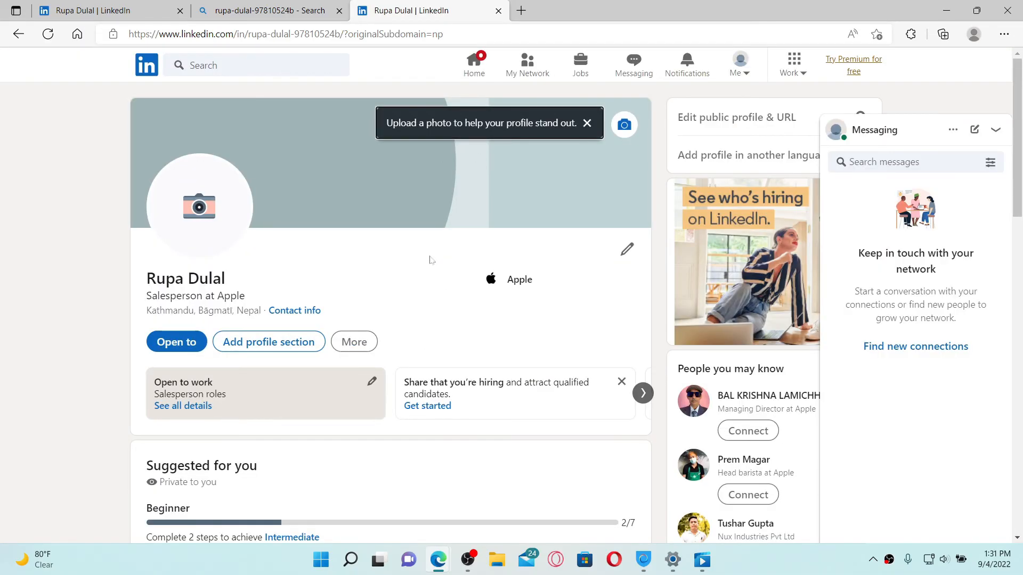
mouse_move(496, 241)
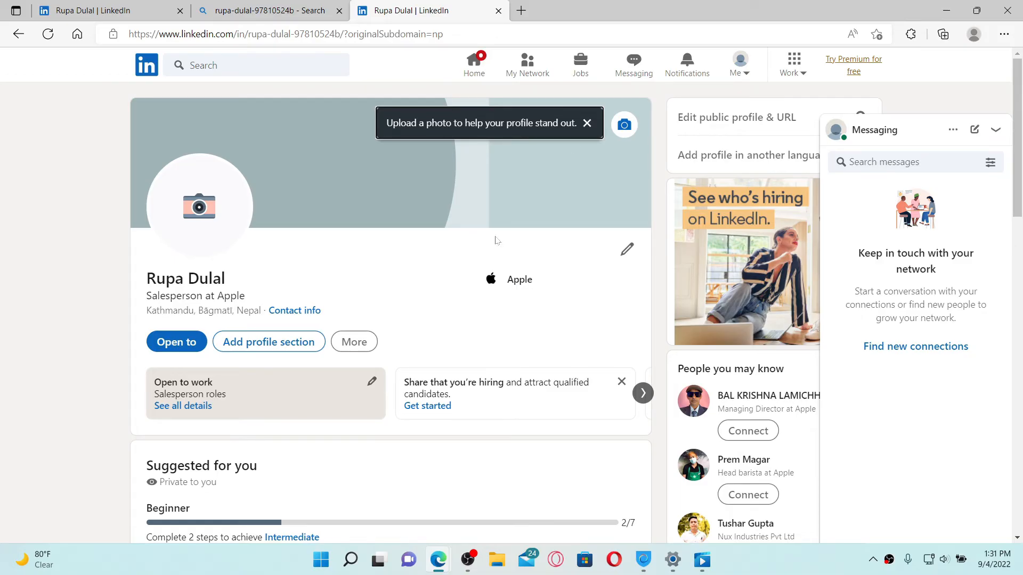
mouse_move(891, 4)
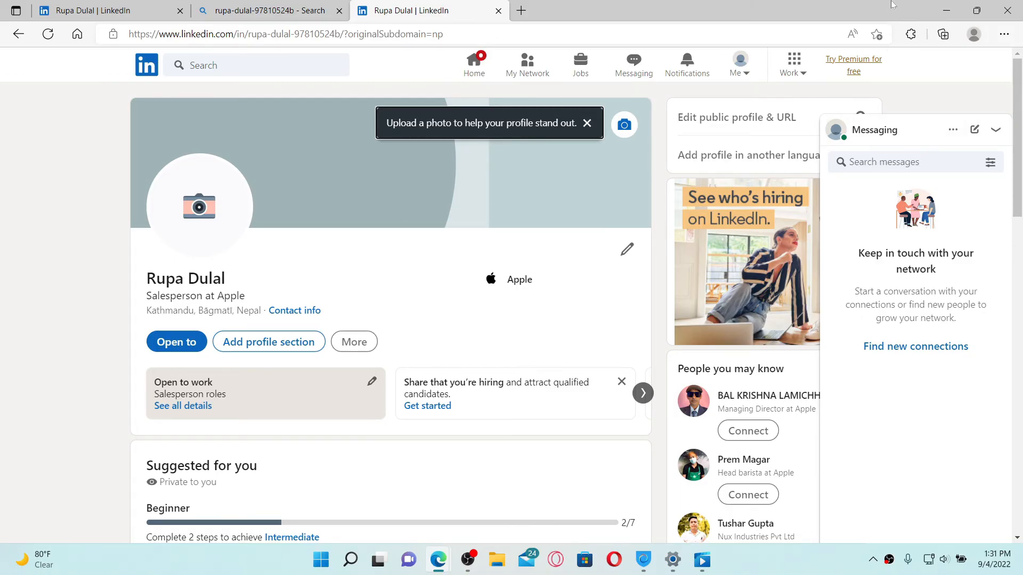